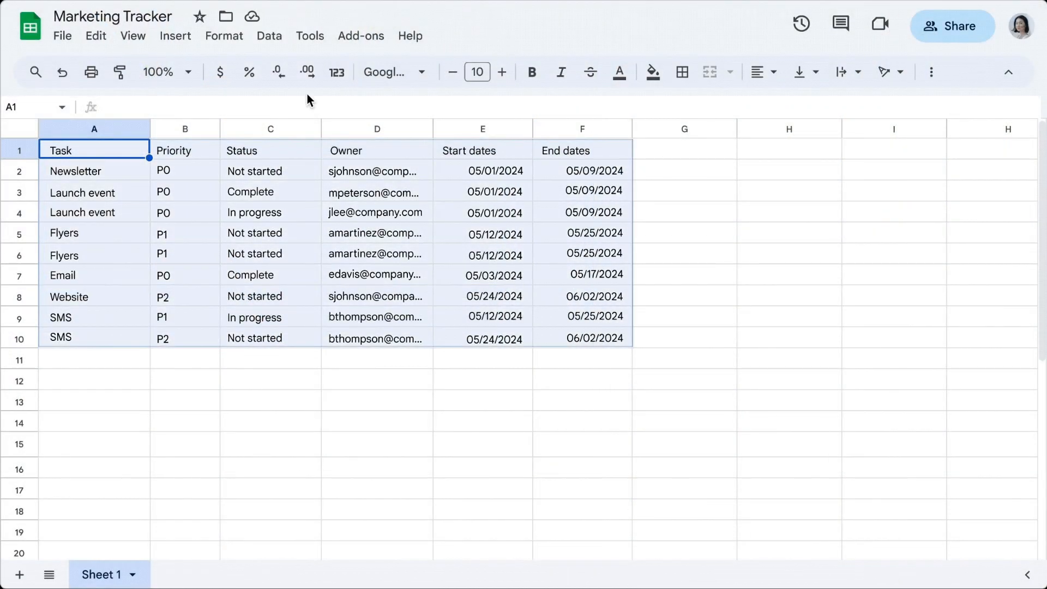
Convert the Marketing Tracker task list into a table and open the Priority column's type options
left_click(223, 35)
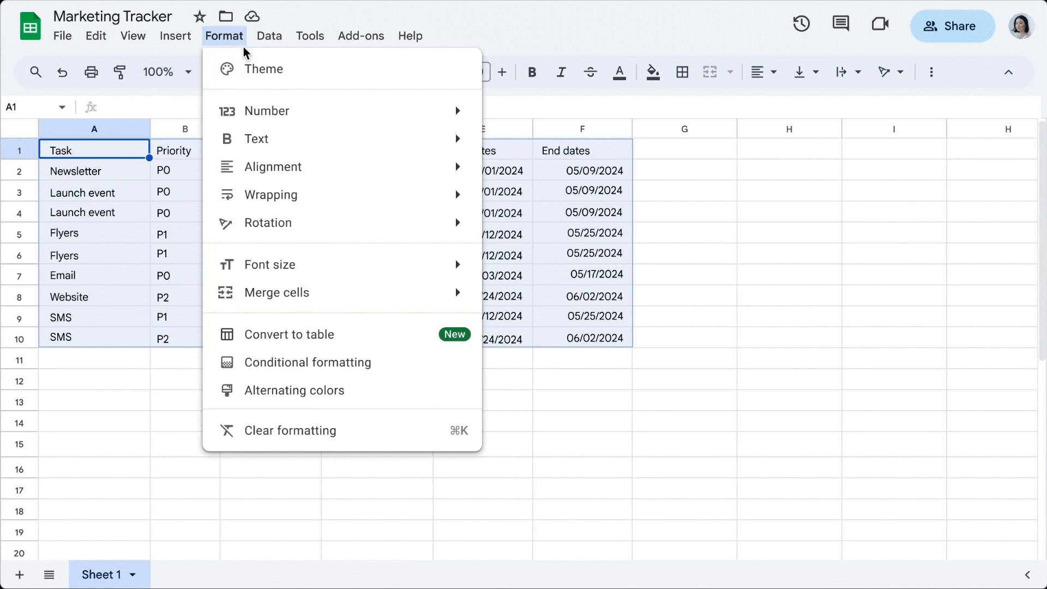
left_click(289, 334)
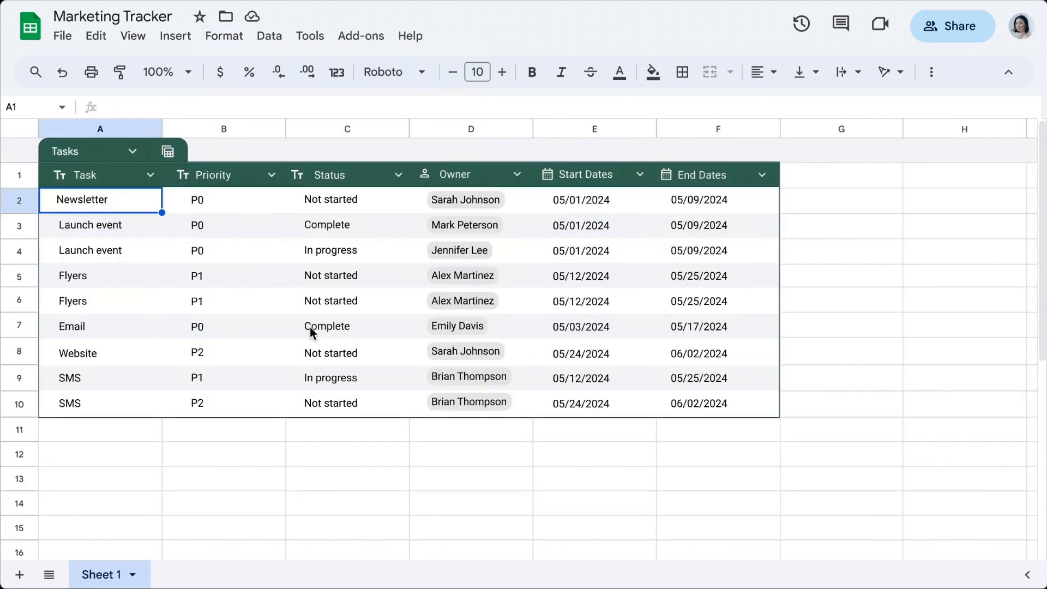
left_click(270, 175)
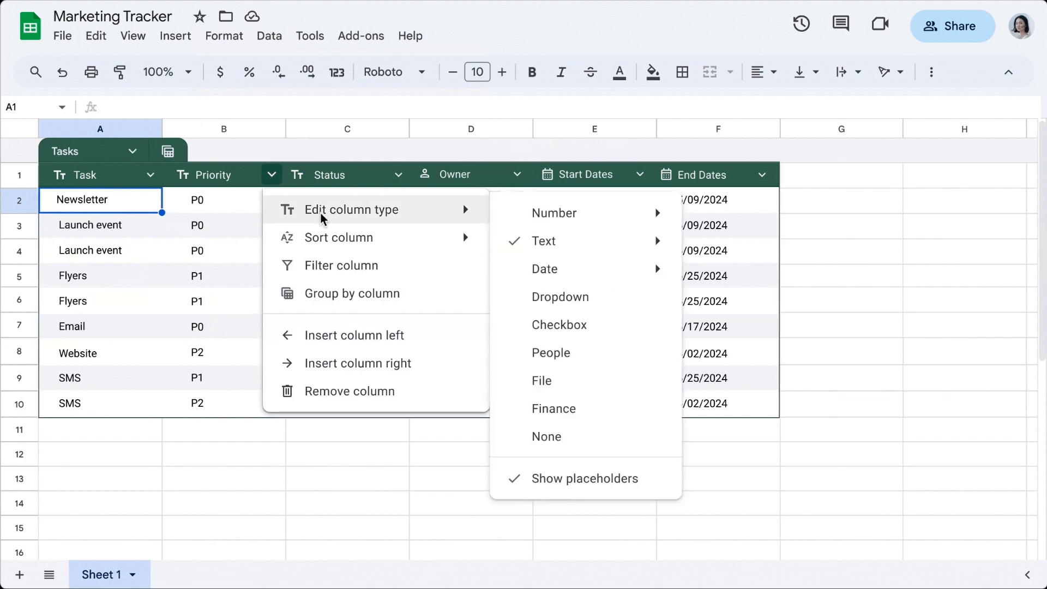
left_click(560, 296)
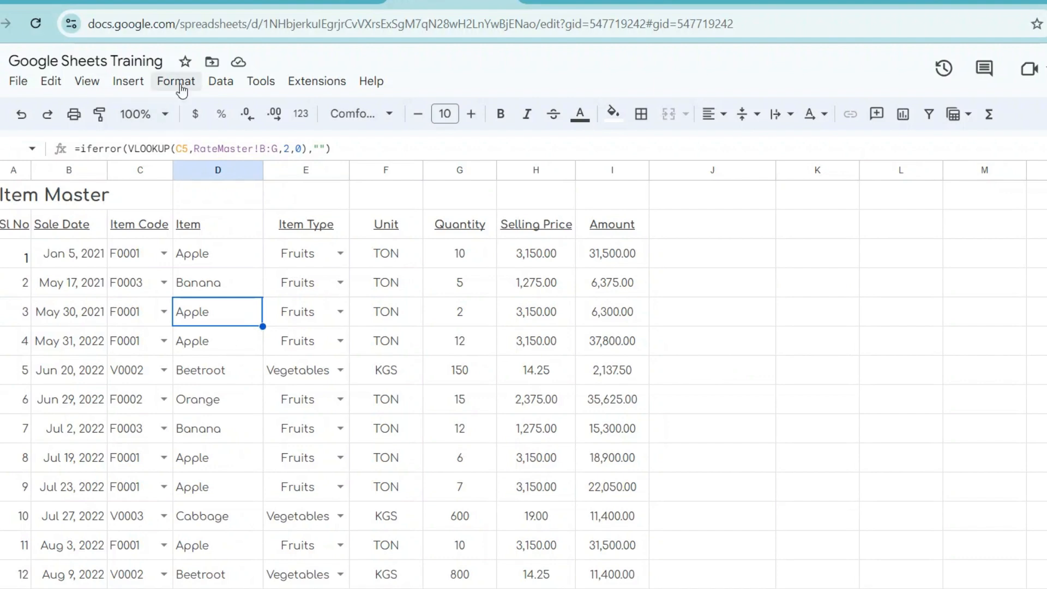
Convert the Item Master sales data into Table1 and set the Quantity column type to Number
left_click(176, 81)
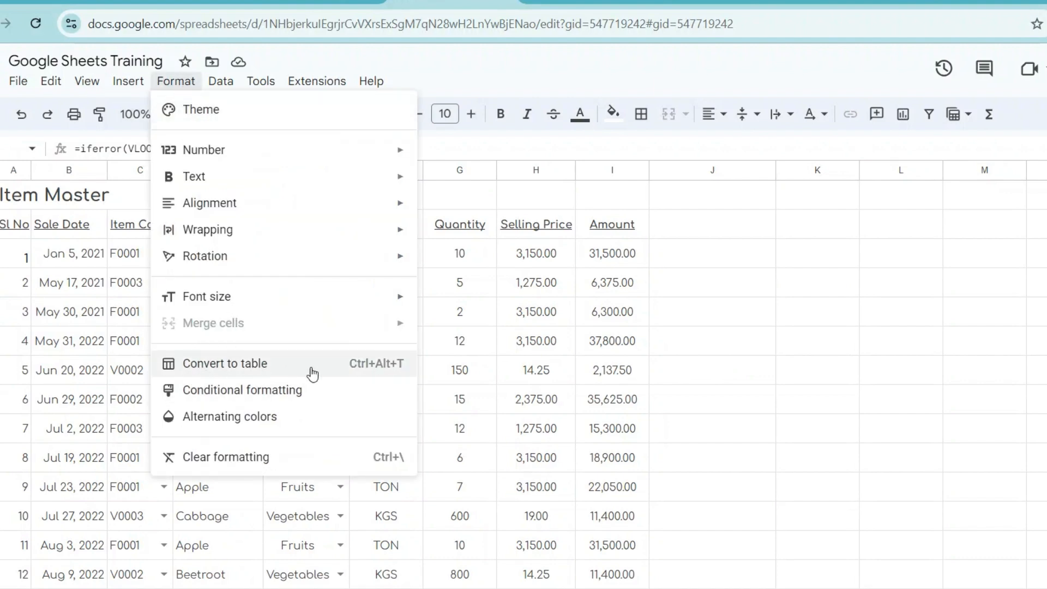
left_click(226, 363)
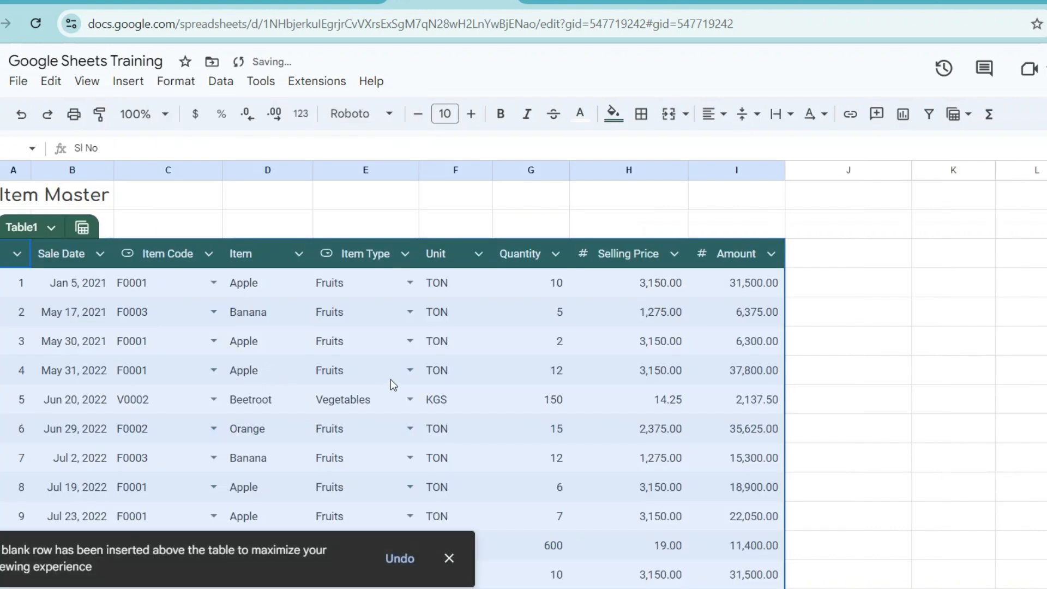
left_click(354, 221)
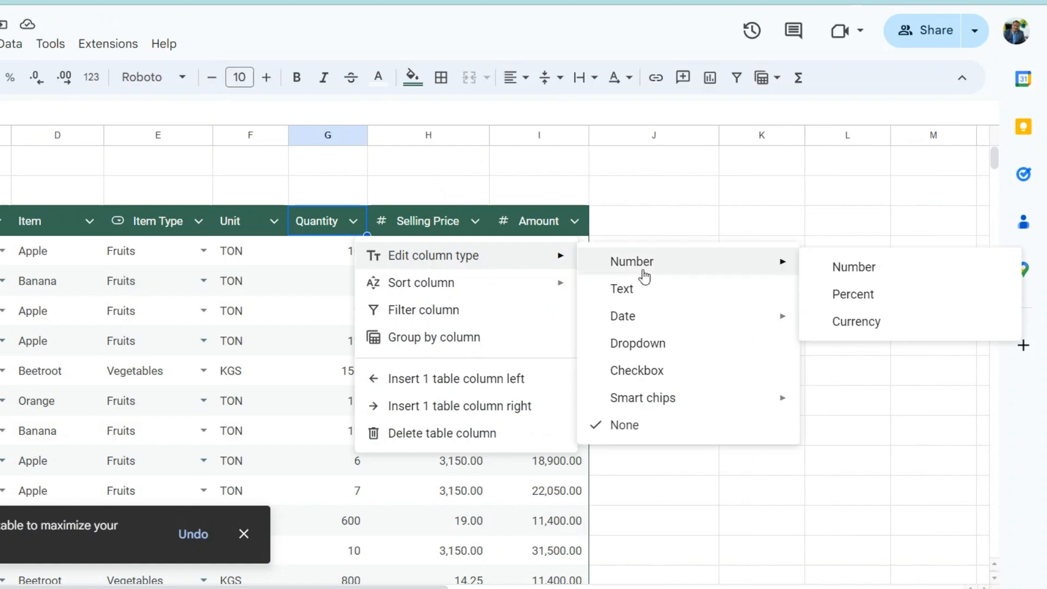
left_click(854, 267)
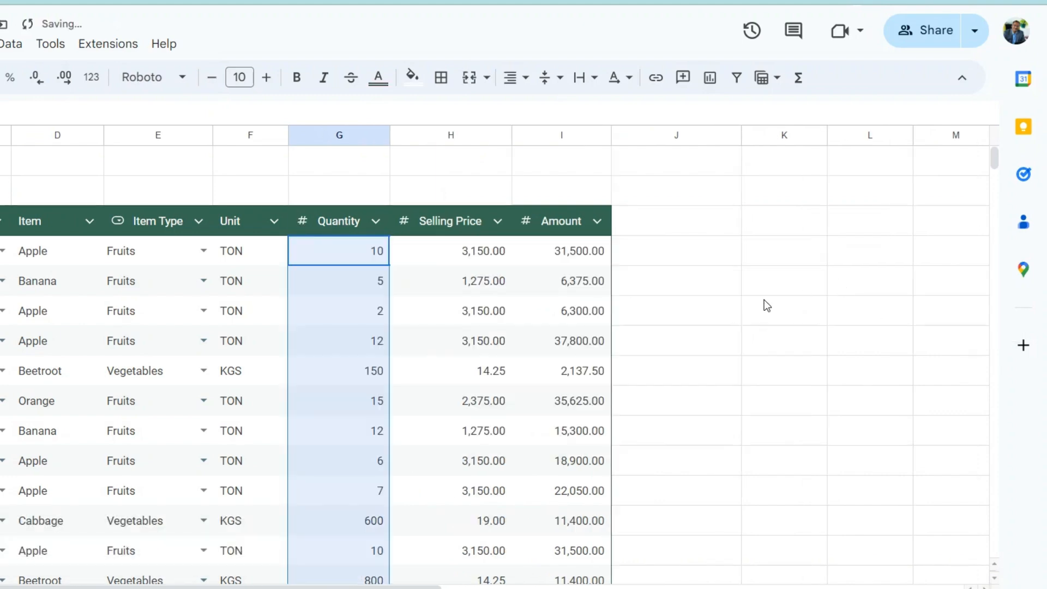
left_click(624, 249)
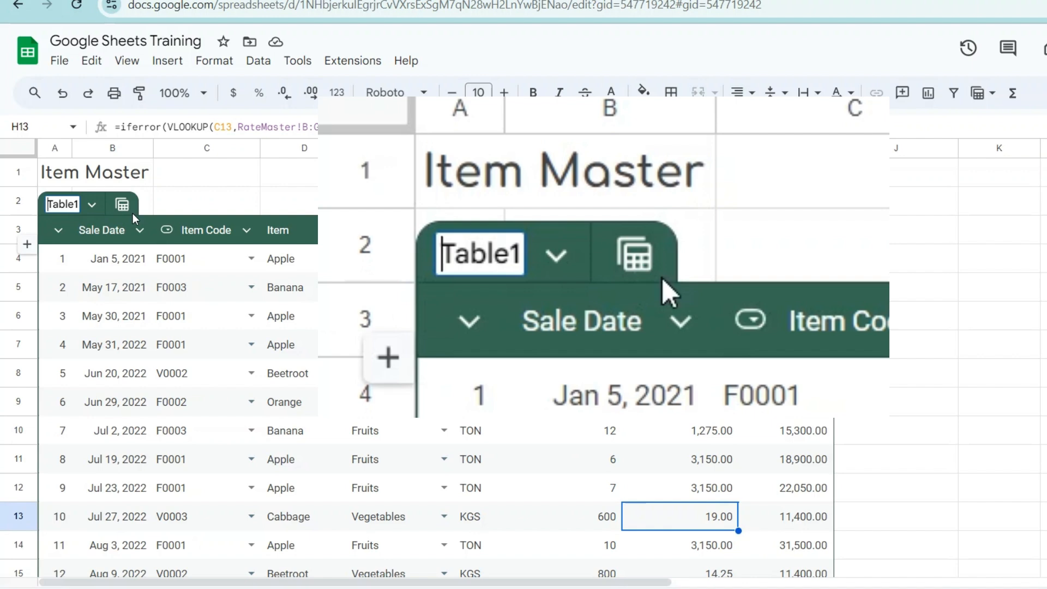
Enter 'Item Master' as the new table name replacing Table1
type("Item")
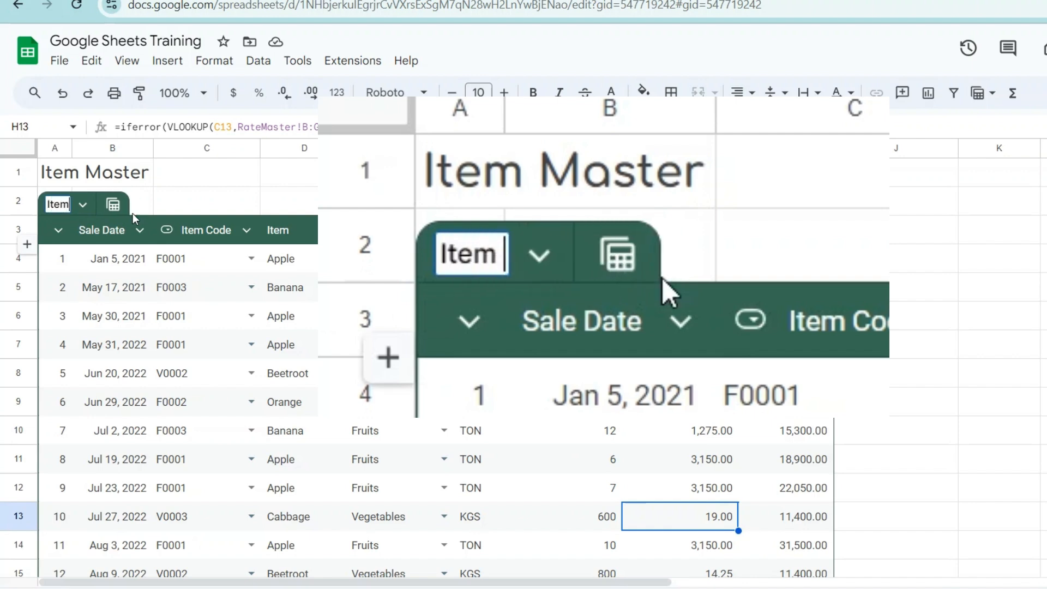
type("Master")
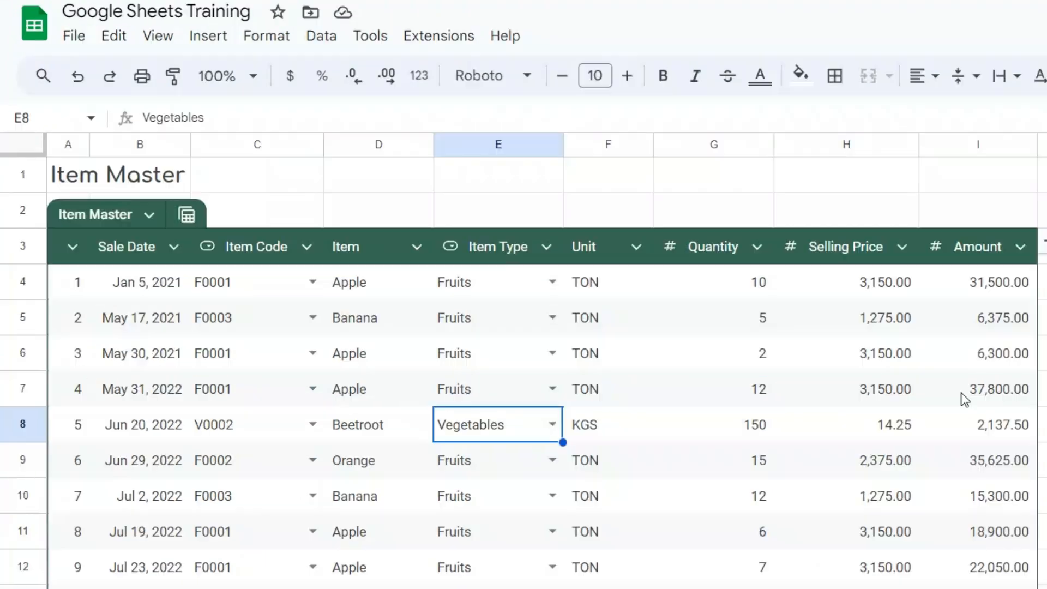
mouse_move(818, 400)
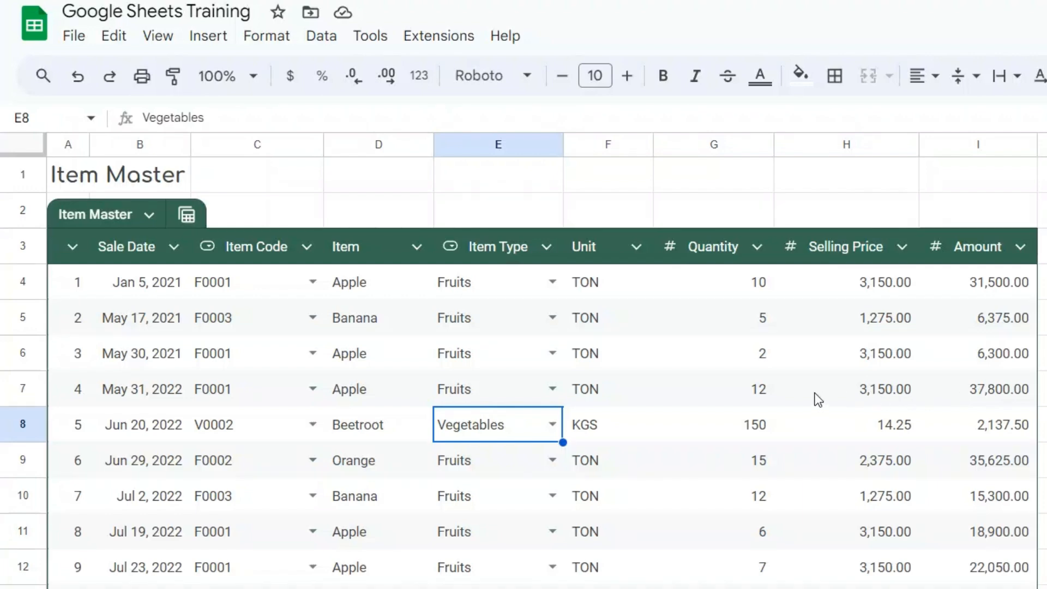
mouse_move(404, 333)
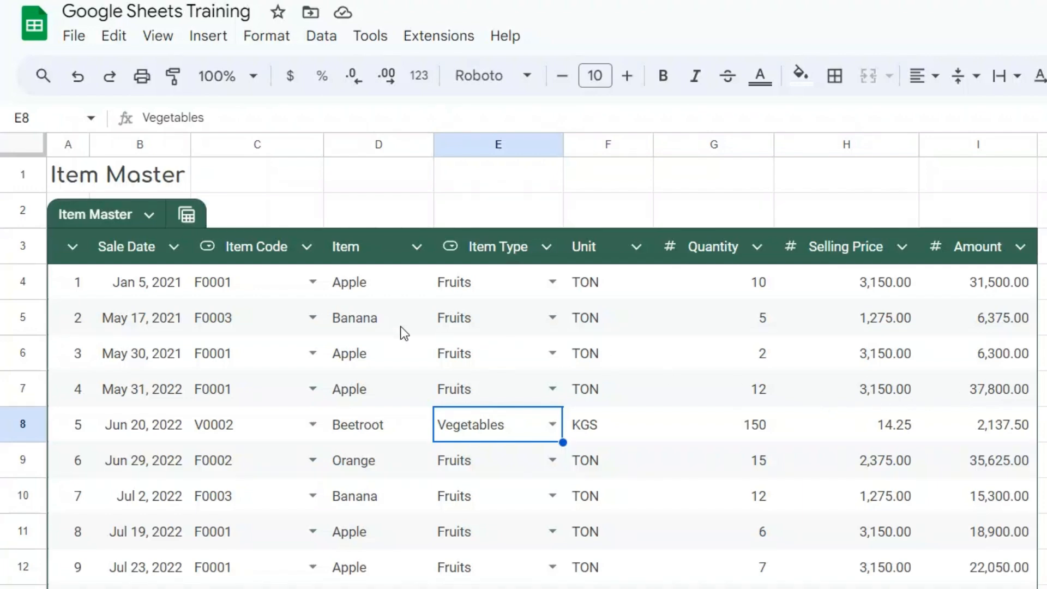
mouse_move(148, 215)
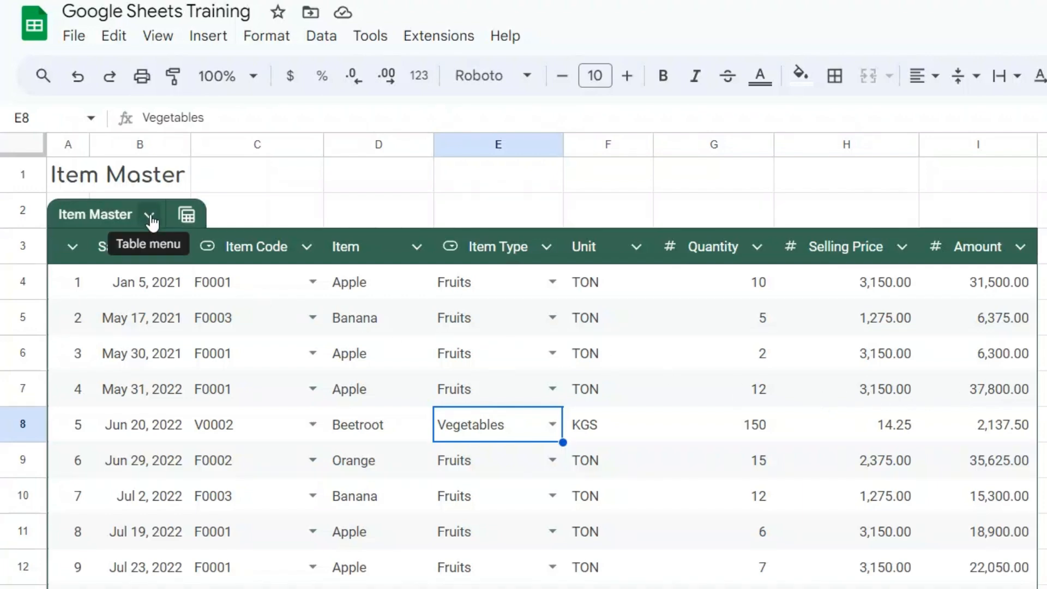
left_click(149, 214)
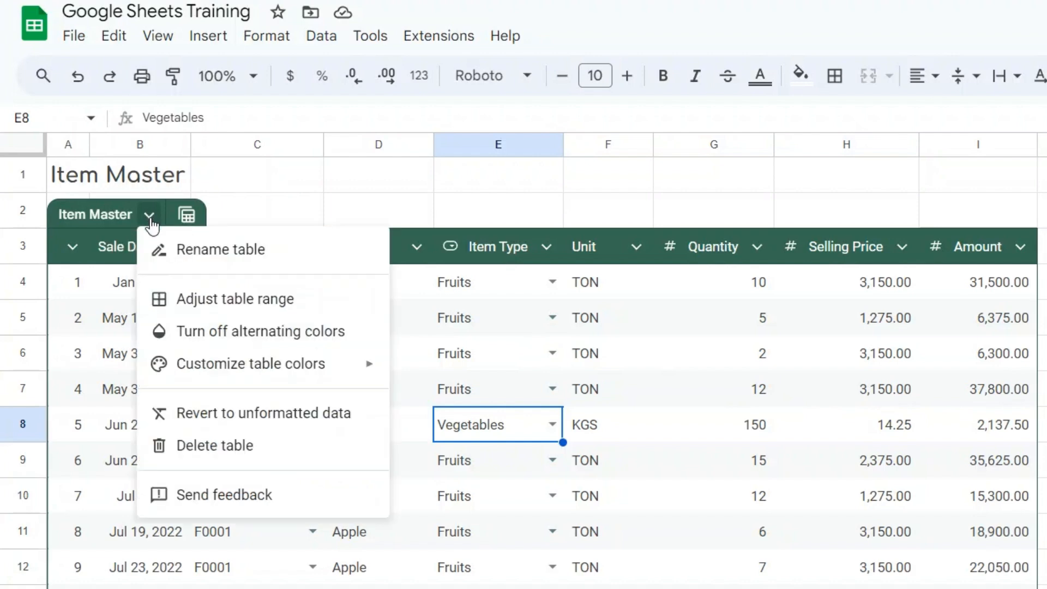
mouse_move(222, 250)
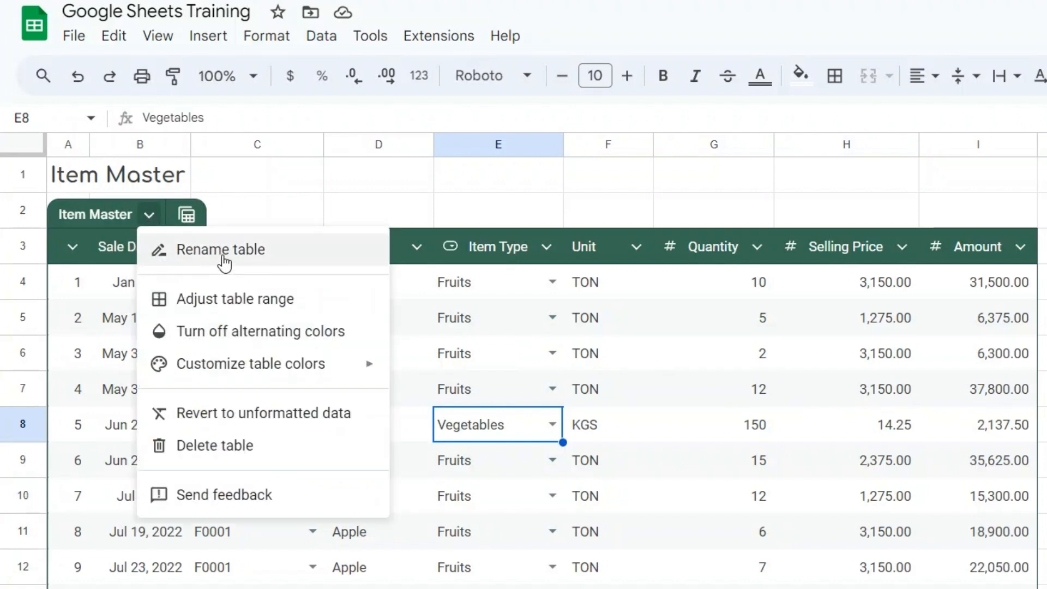
mouse_move(235, 298)
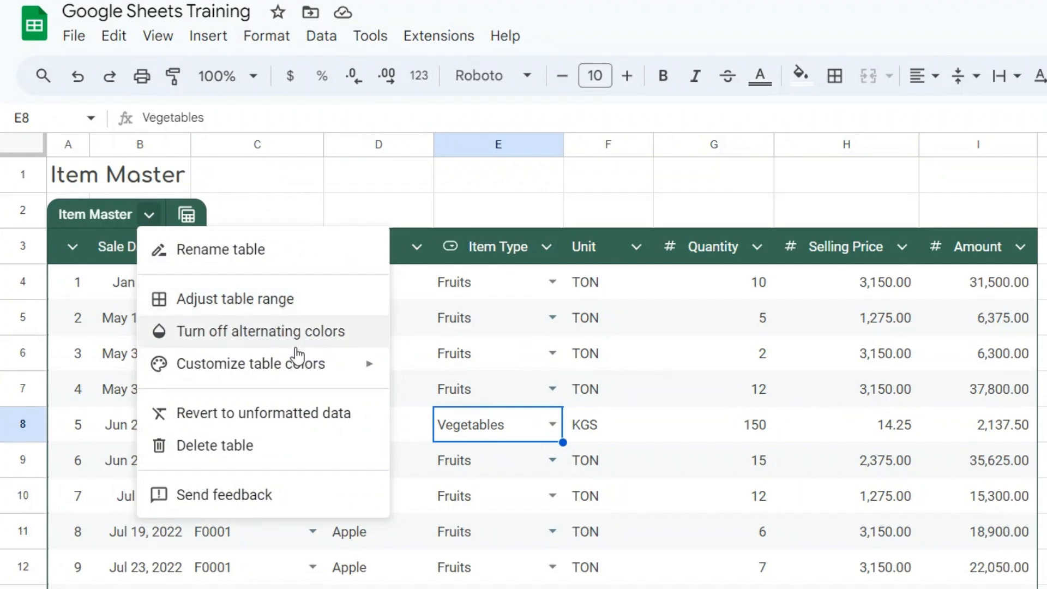
mouse_move(298, 371)
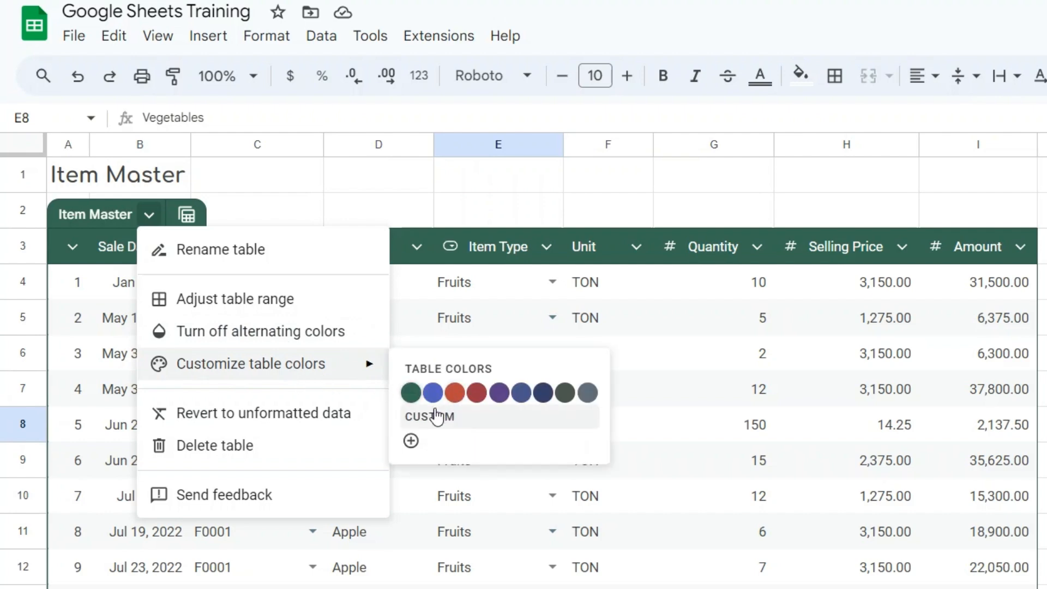
mouse_move(264, 440)
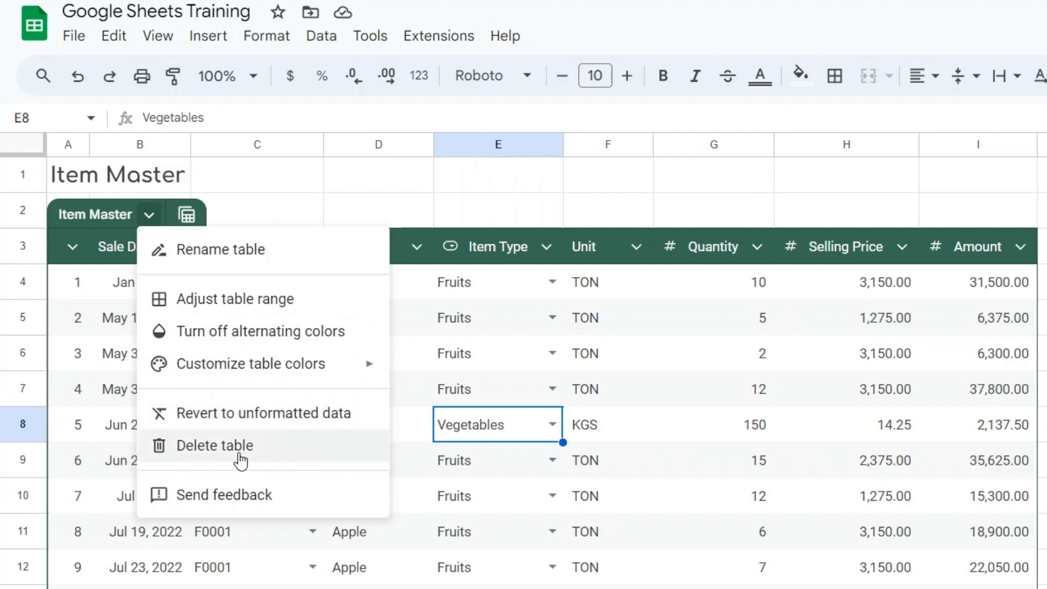
mouse_move(250, 496)
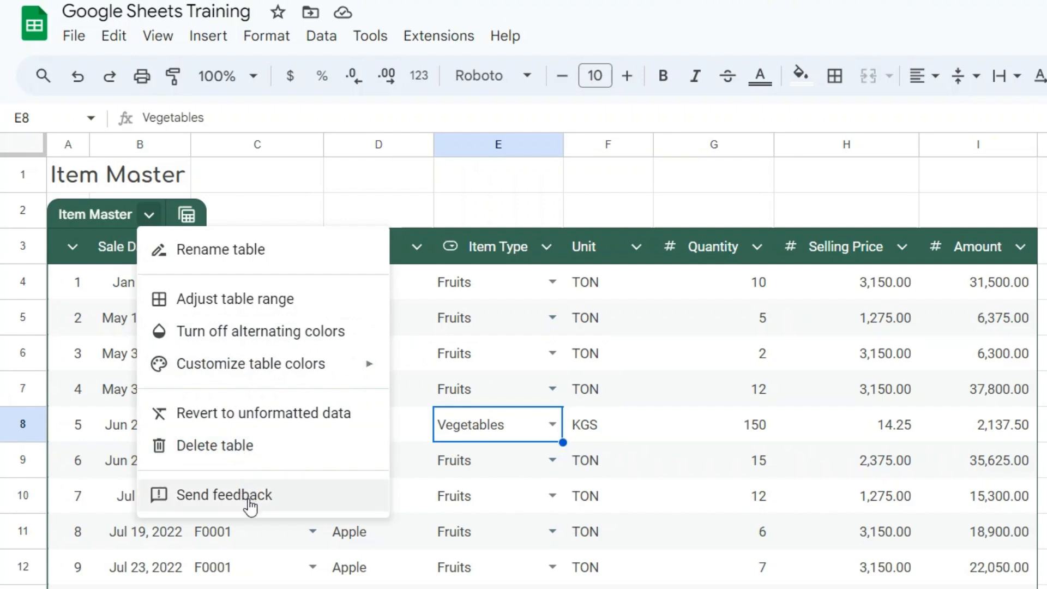
mouse_move(291, 504)
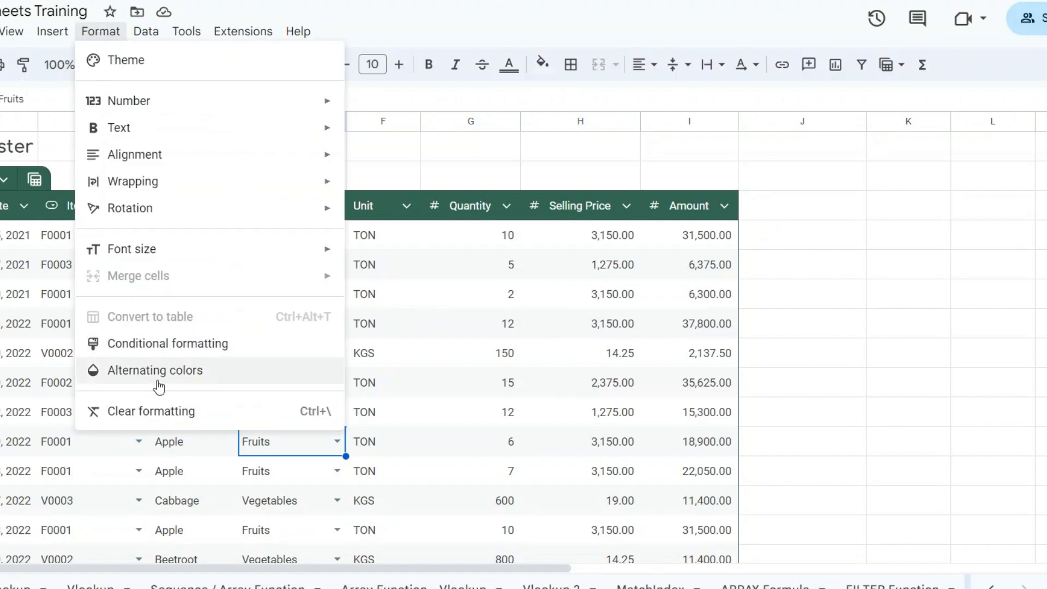
Apply the gray default alternating-colors style with a blue header to the Item Master table
left_click(155, 370)
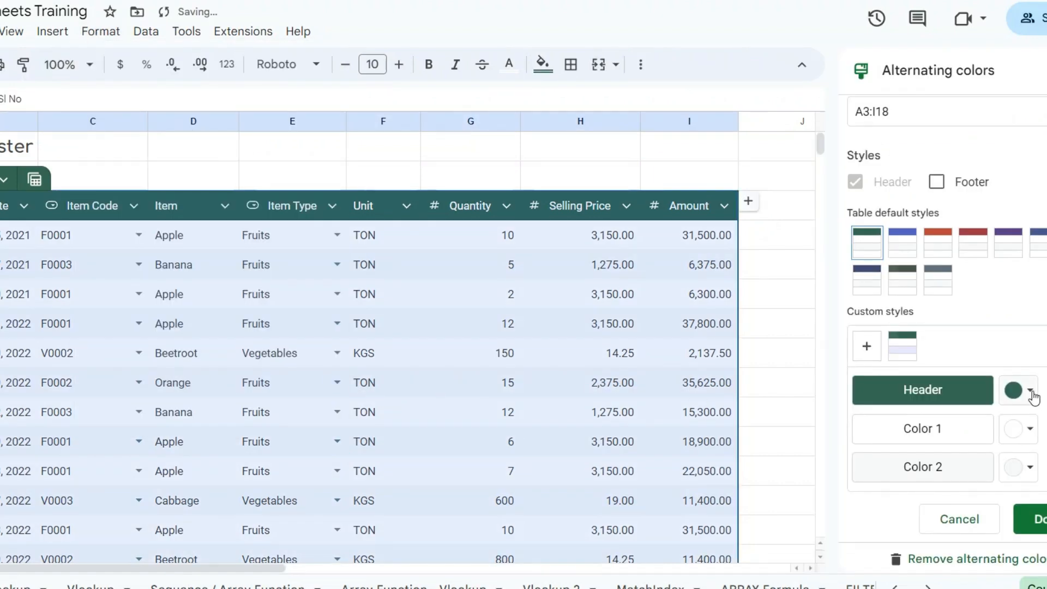
left_click(1015, 390)
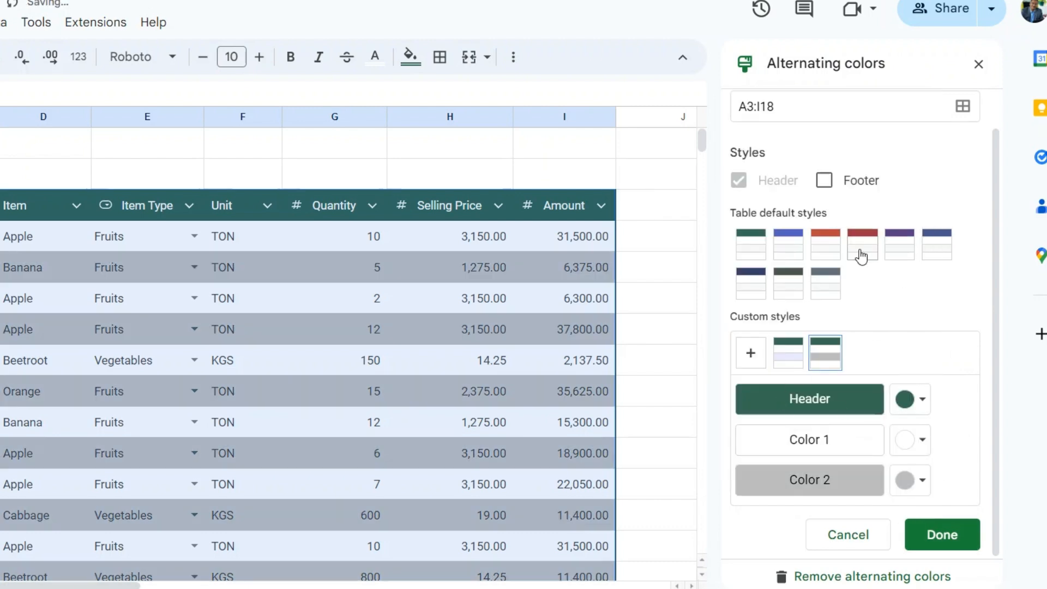
left_click(788, 282)
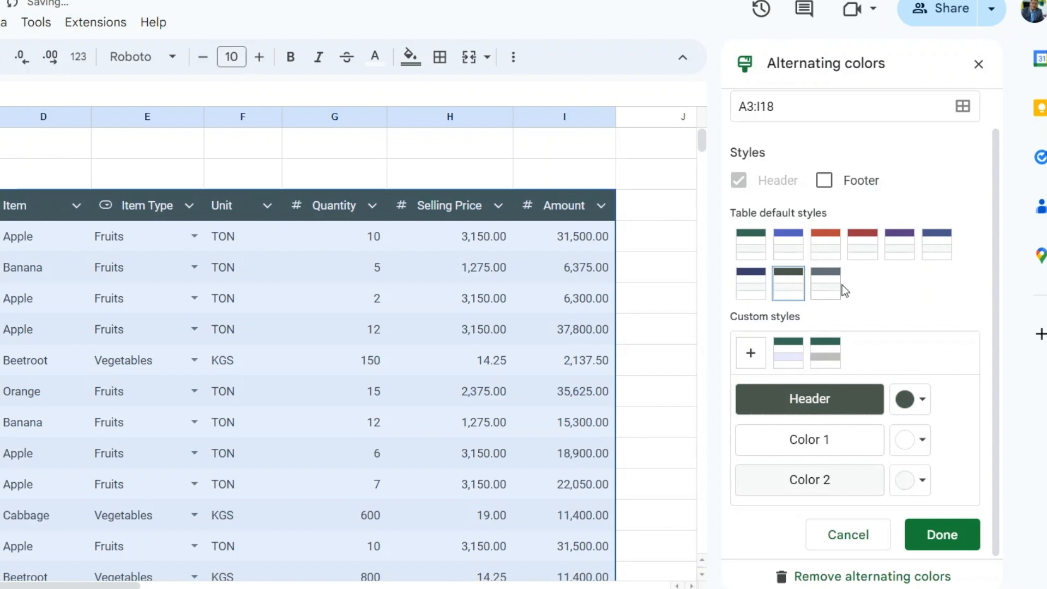
left_click(825, 243)
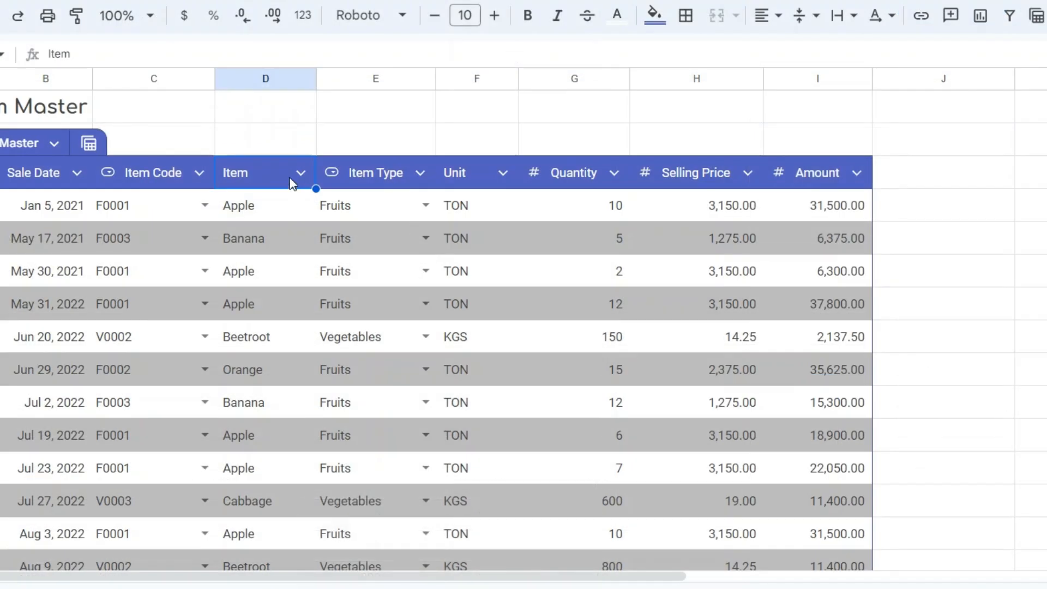
Create a filter view on the Item Master table and save it as 'Item Filter'
left_click(301, 172)
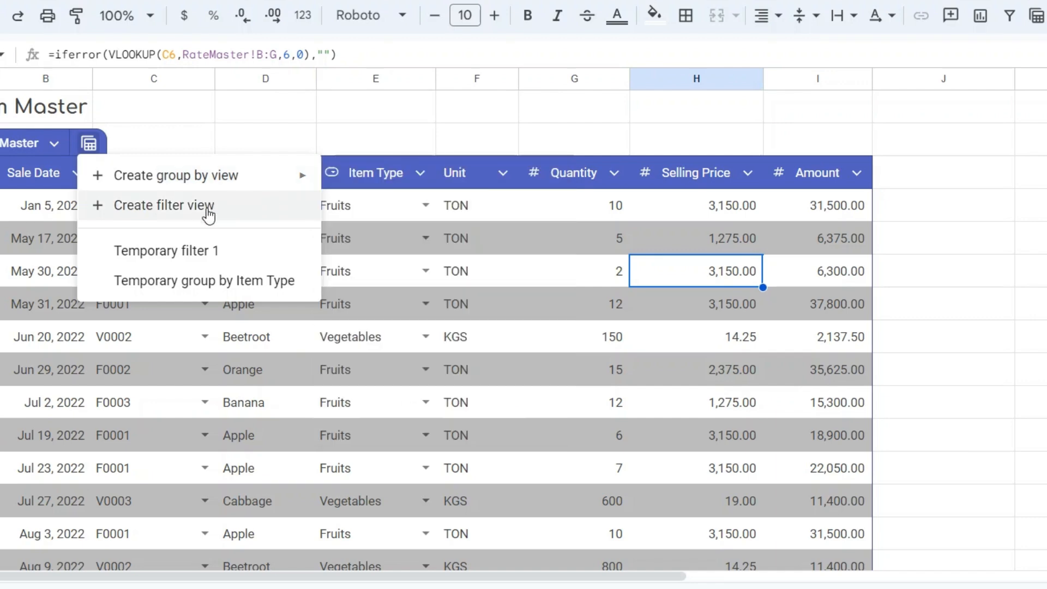
left_click(164, 205)
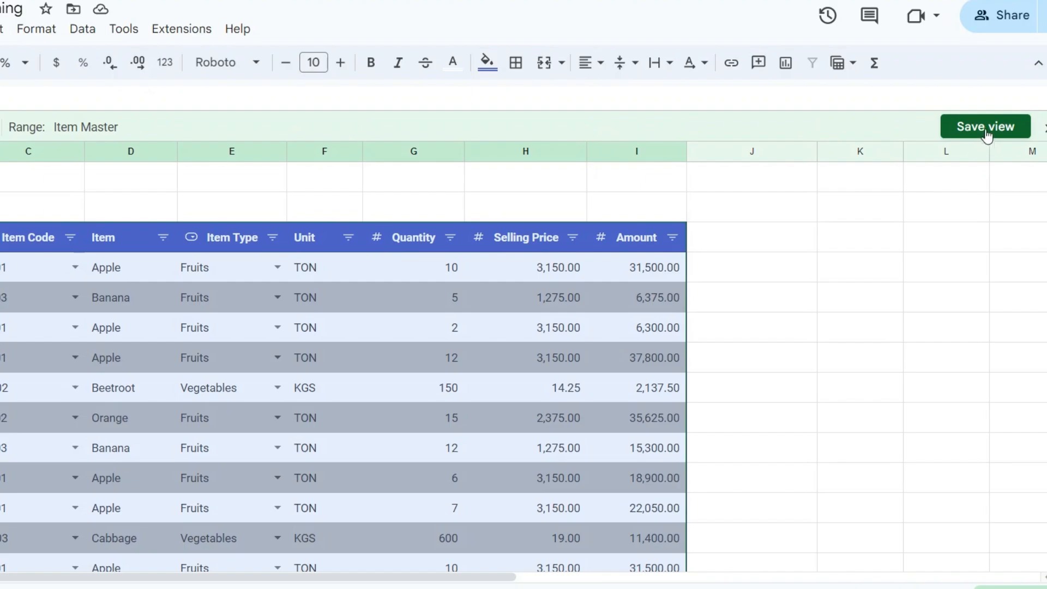
left_click(984, 126)
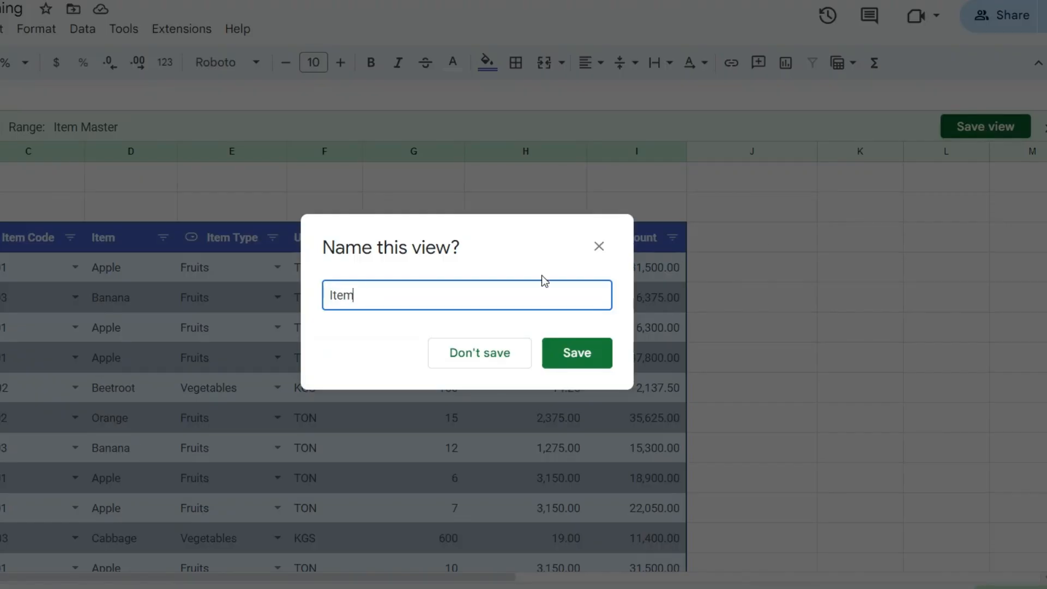
type("Filter")
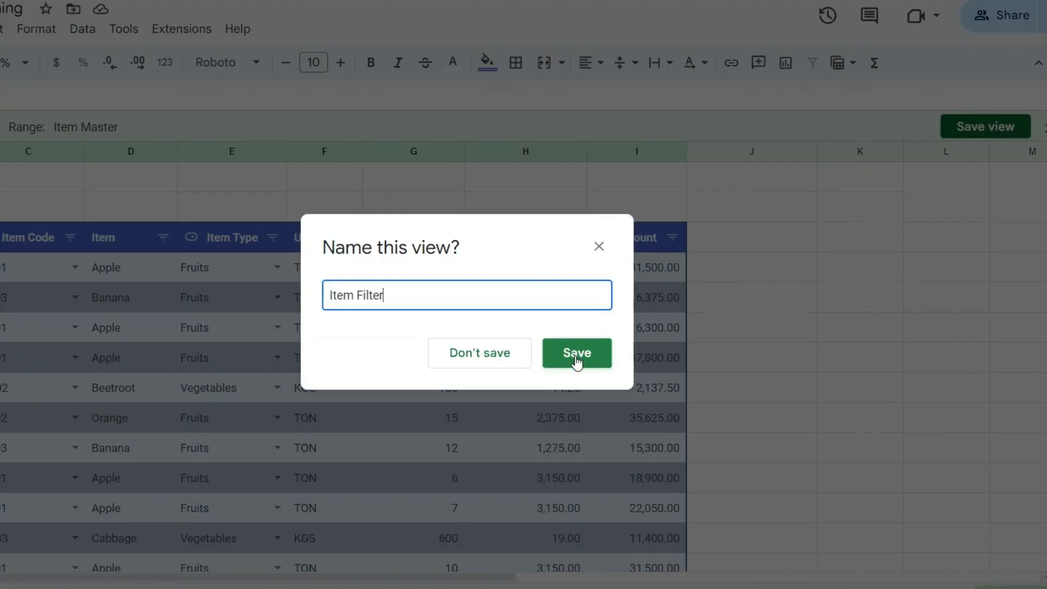
left_click(576, 353)
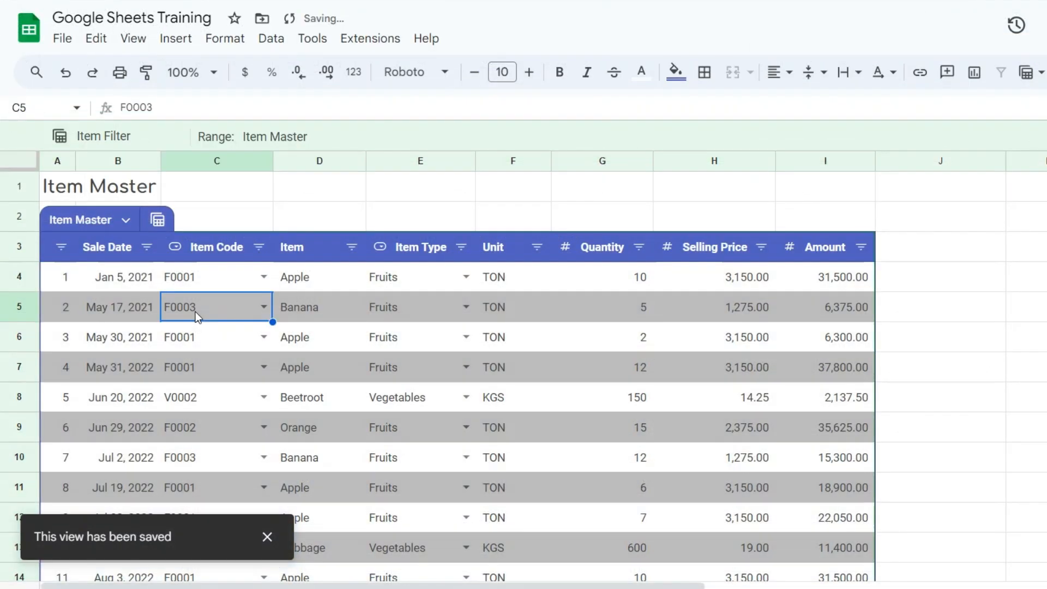
left_click(157, 219)
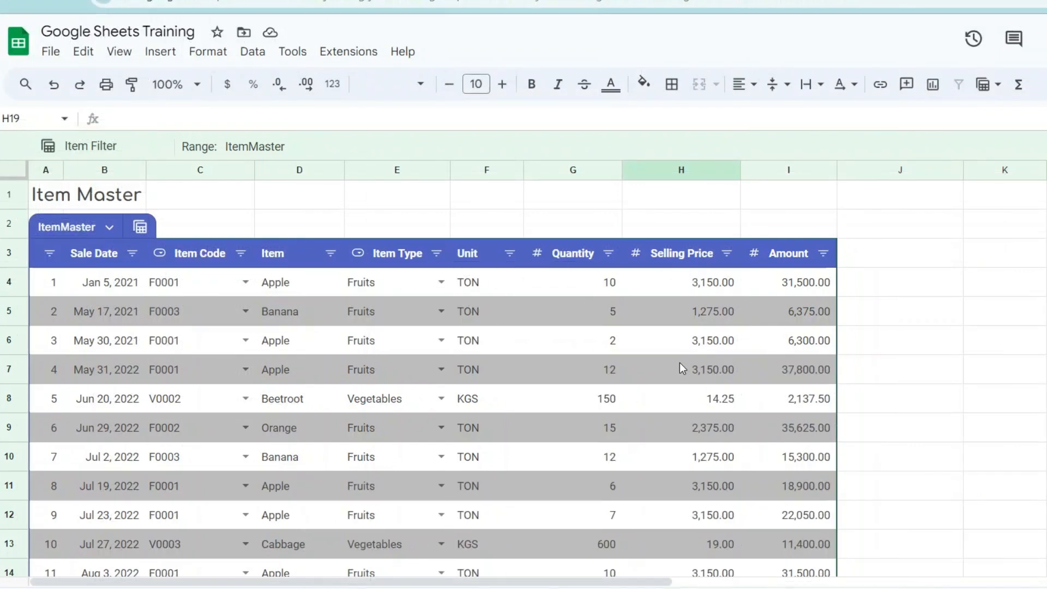
Enter a SUM total below the data using the ItemMaster[Selling Price] table reference
scroll("down", 3)
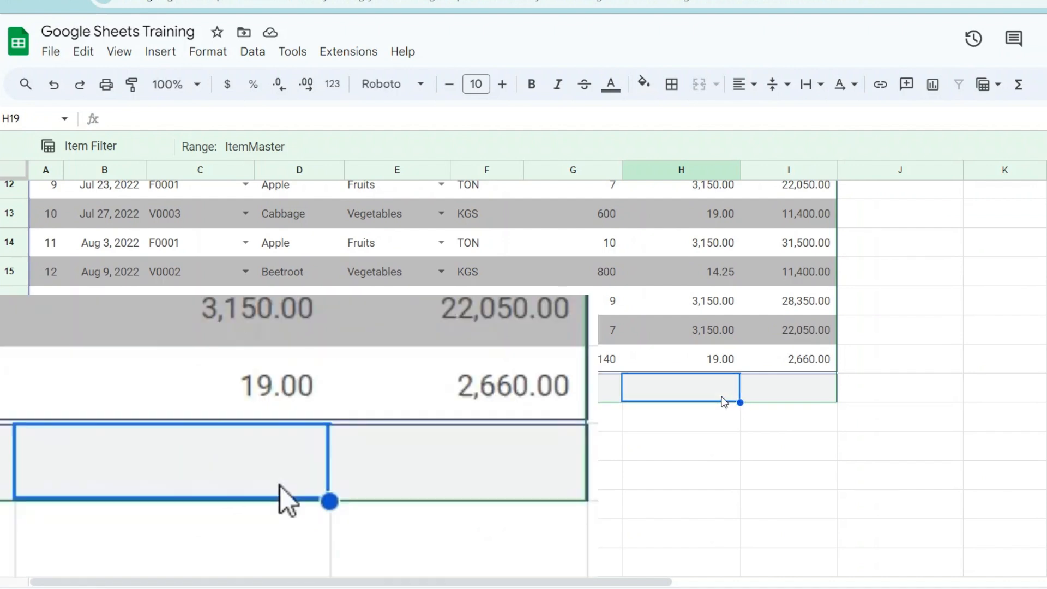
type("=sum(H4:H18)")
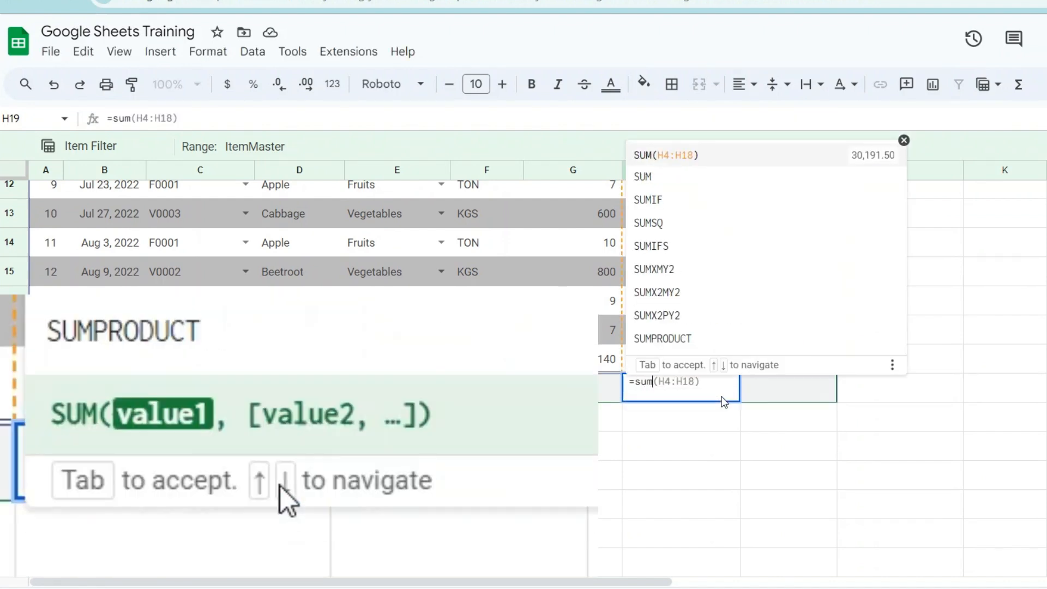
type("ite")
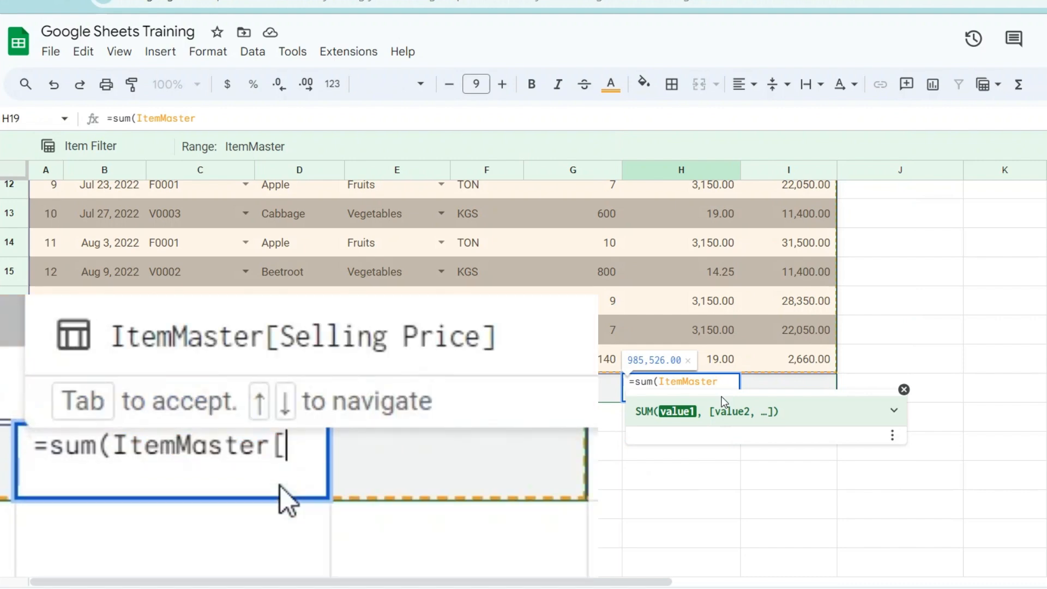
type("se")
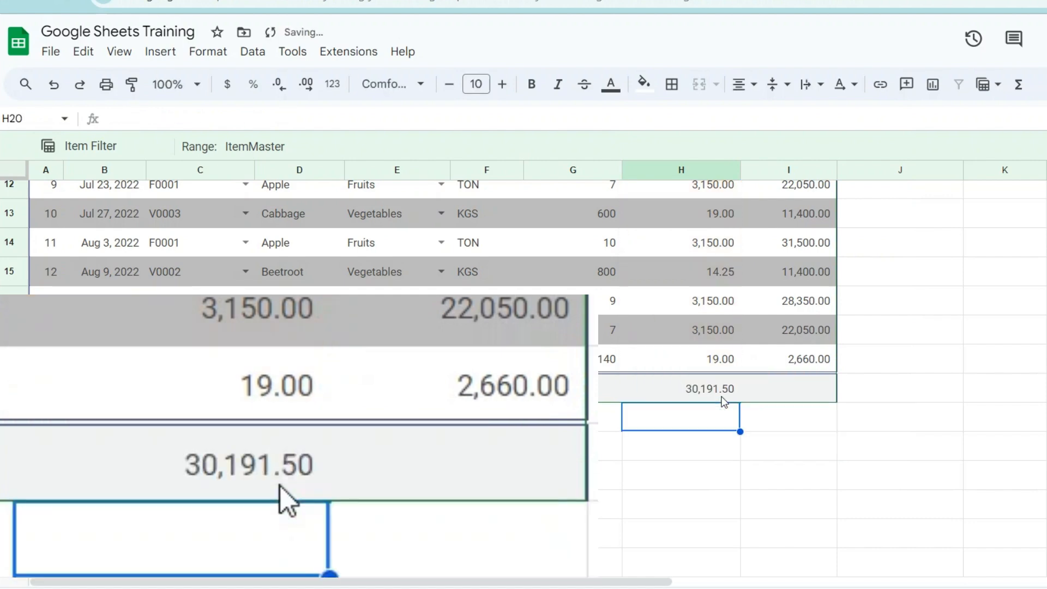
Insert a table row and check that the SUM total updates to 30,211.50
left_click(709, 388)
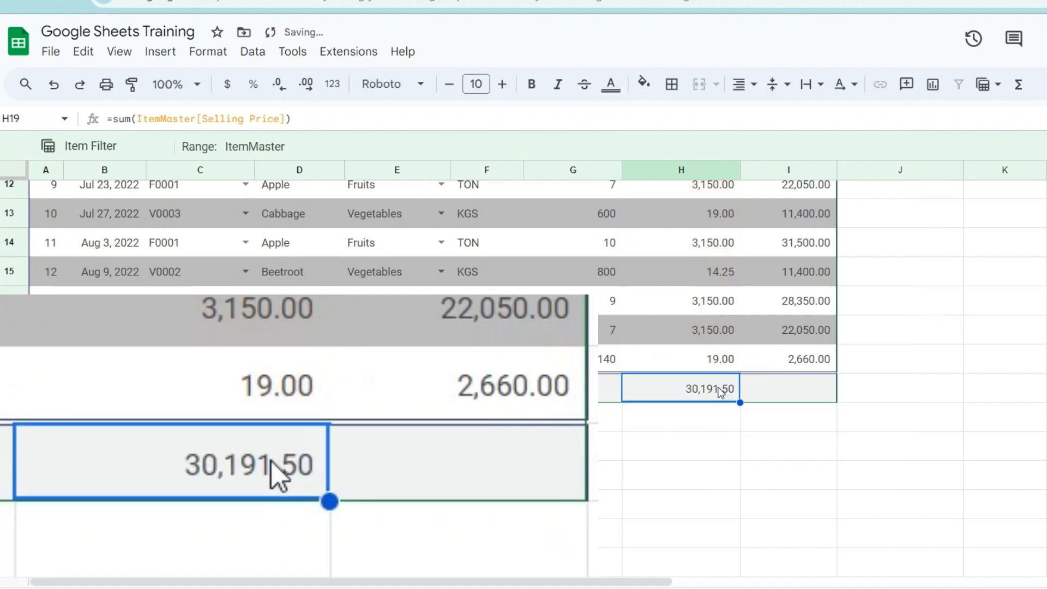
double_click(681, 388)
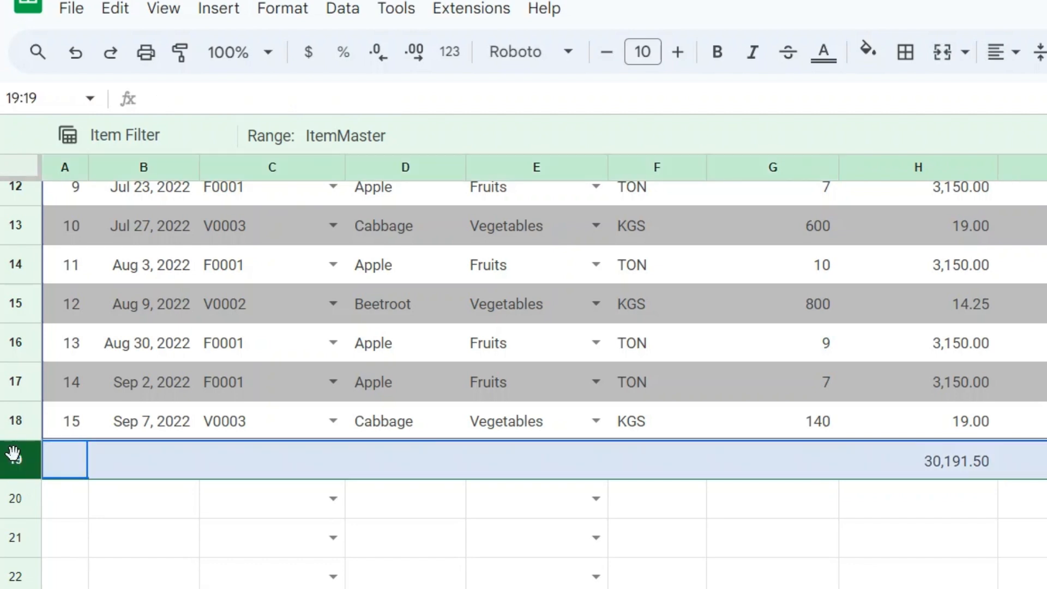
right_click(13, 459)
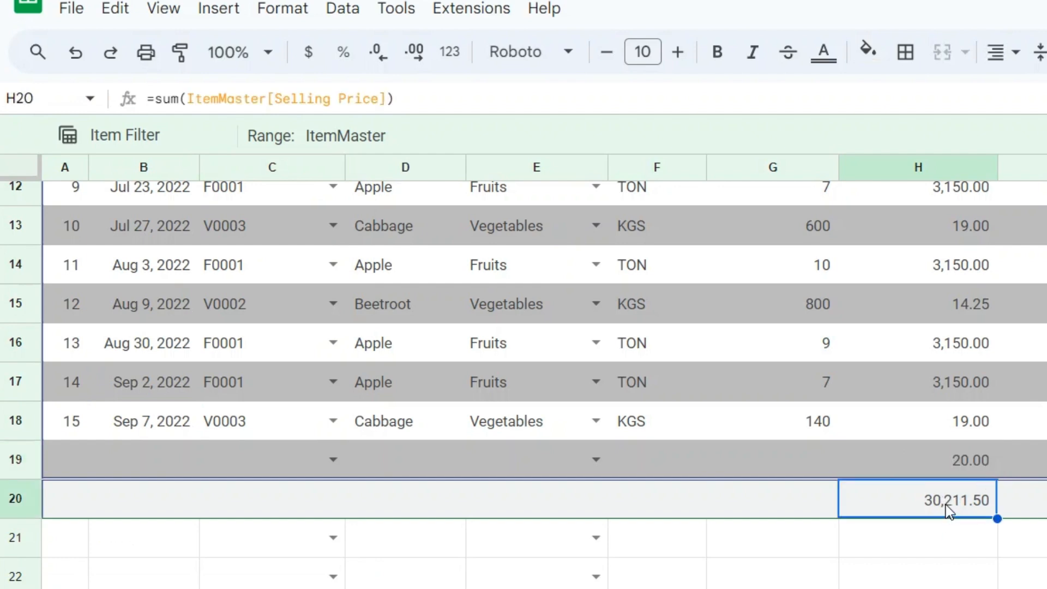
double_click(919, 497)
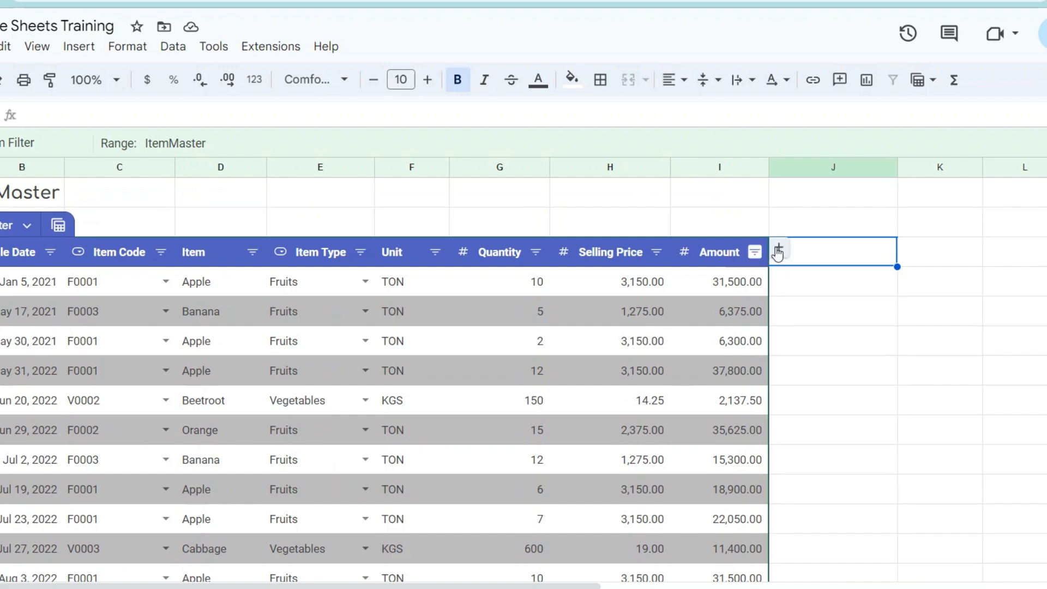
left_click(777, 248)
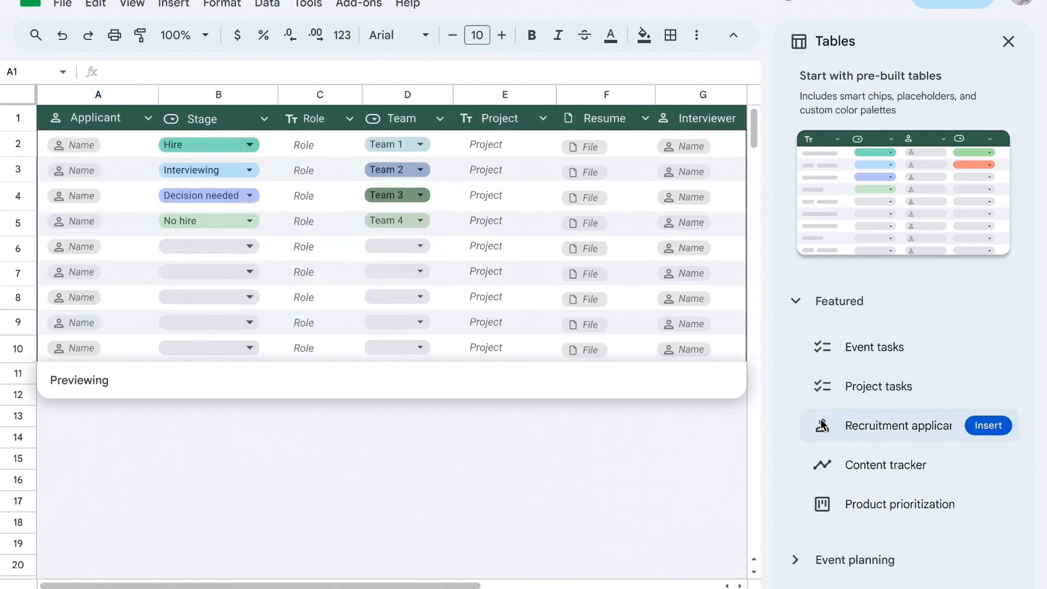
mouse_move(889, 464)
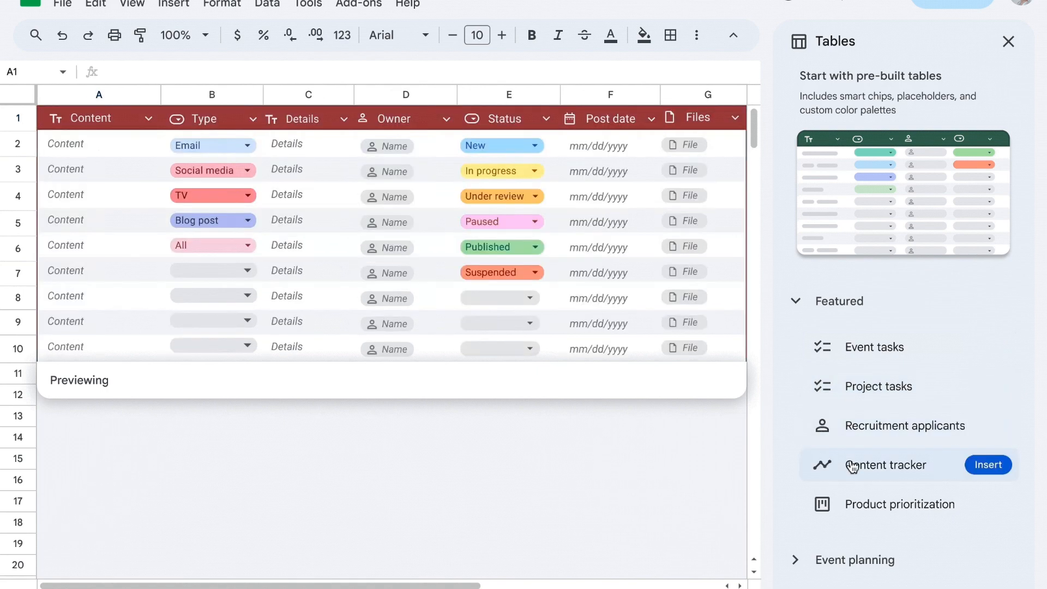
left_click(988, 464)
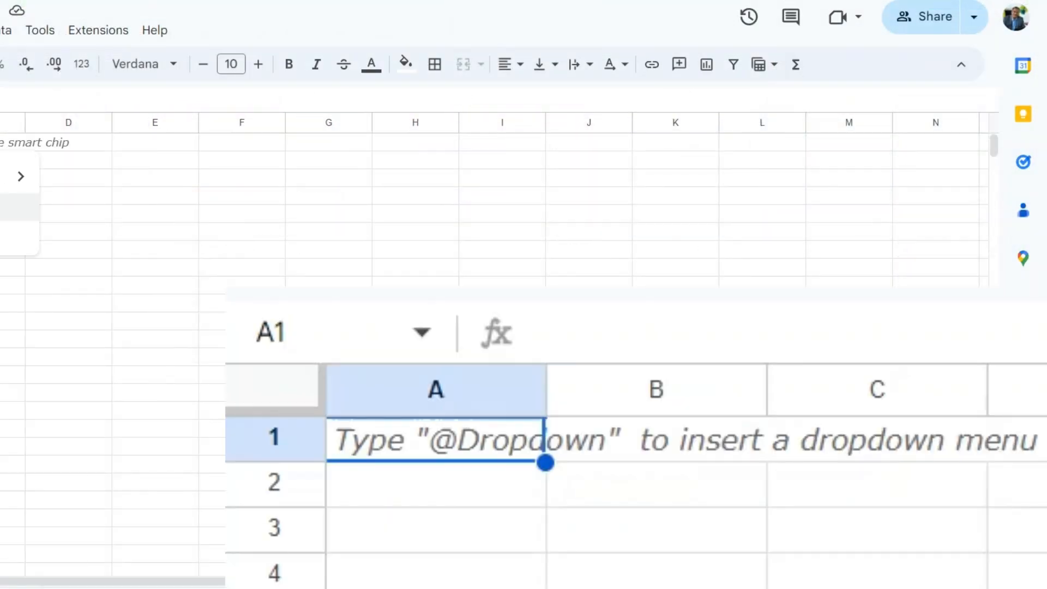
type("@table")
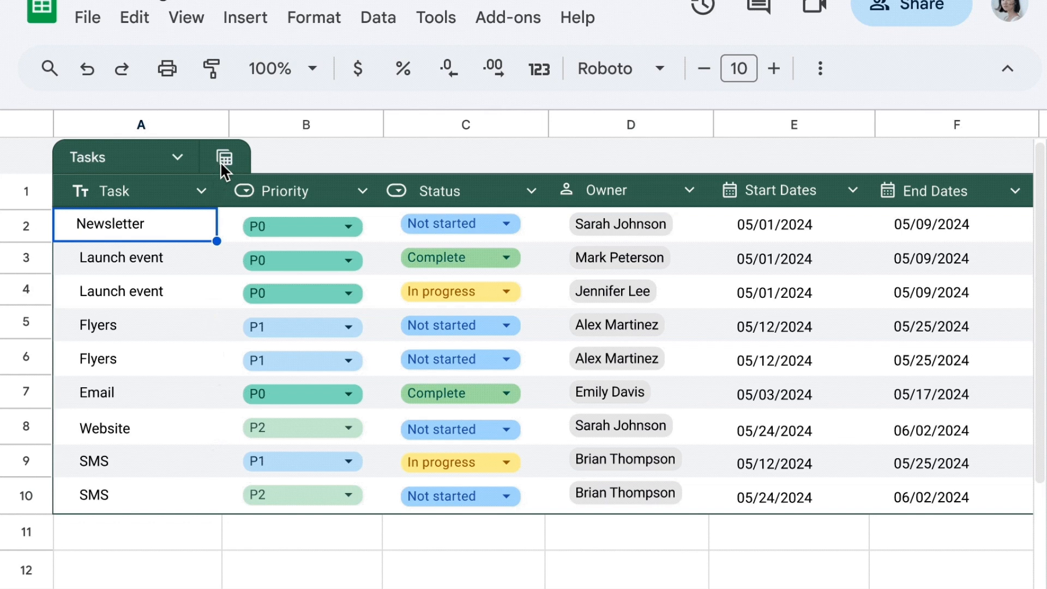
left_click(223, 158)
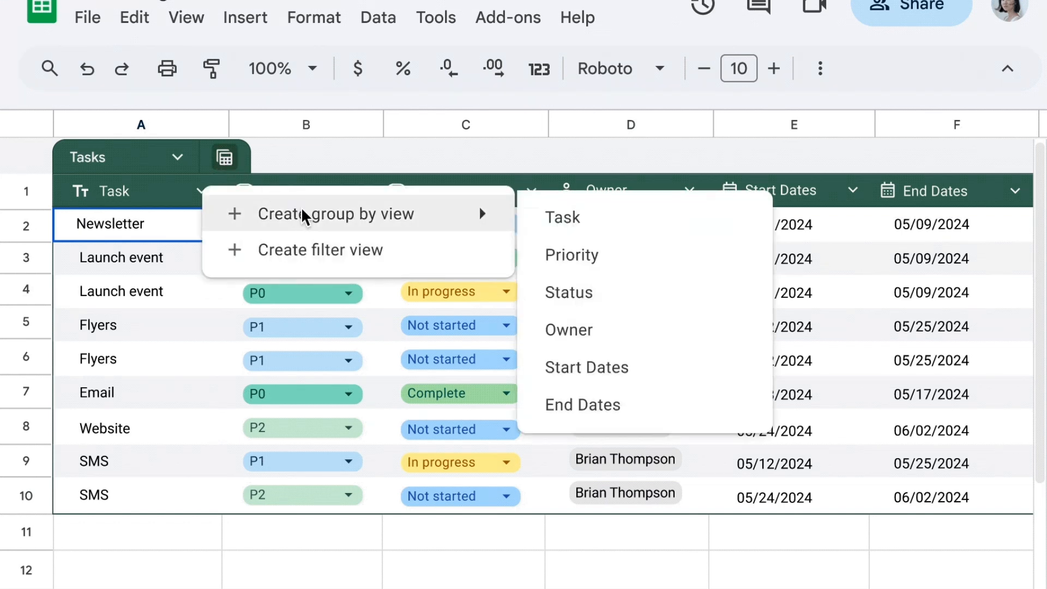
left_click(571, 255)
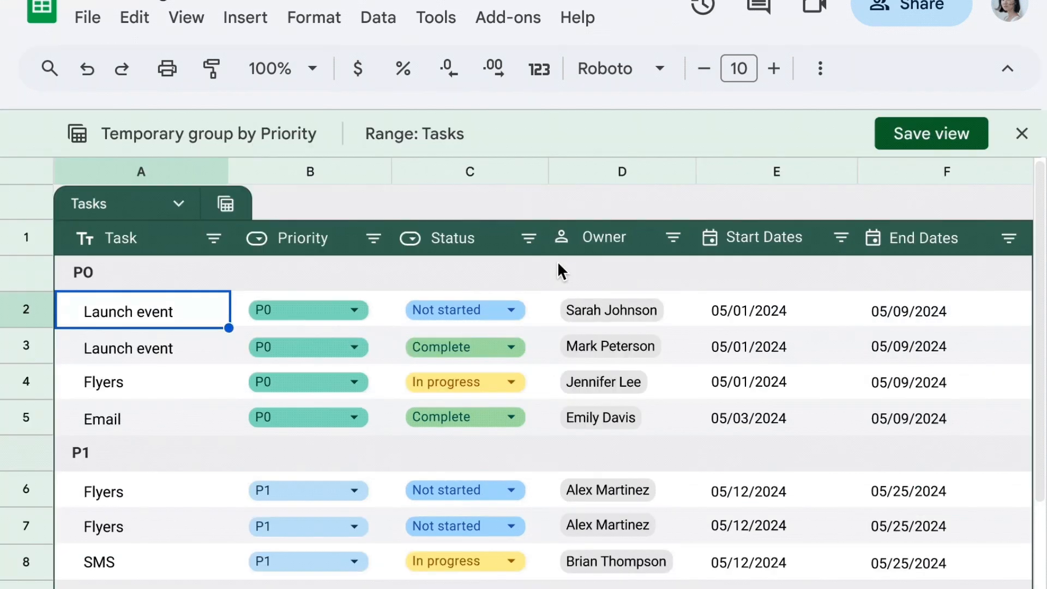
left_click(1021, 133)
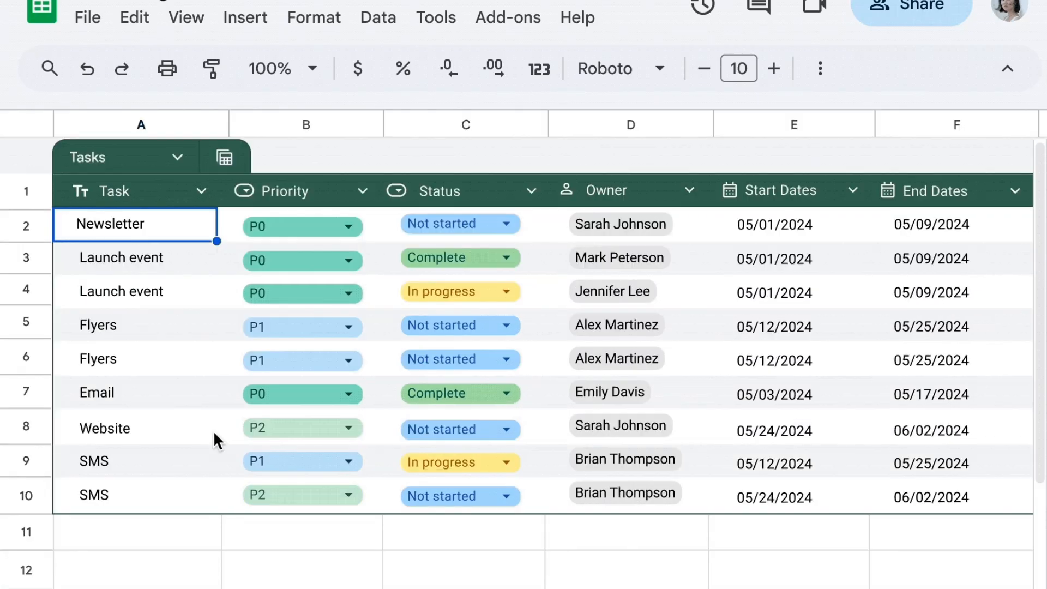